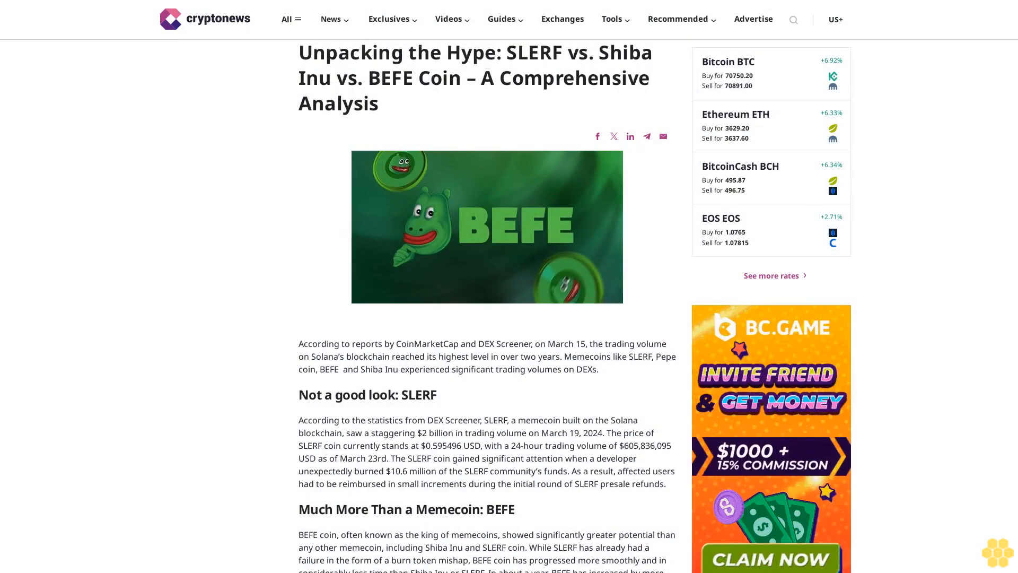
scroll("down", 3)
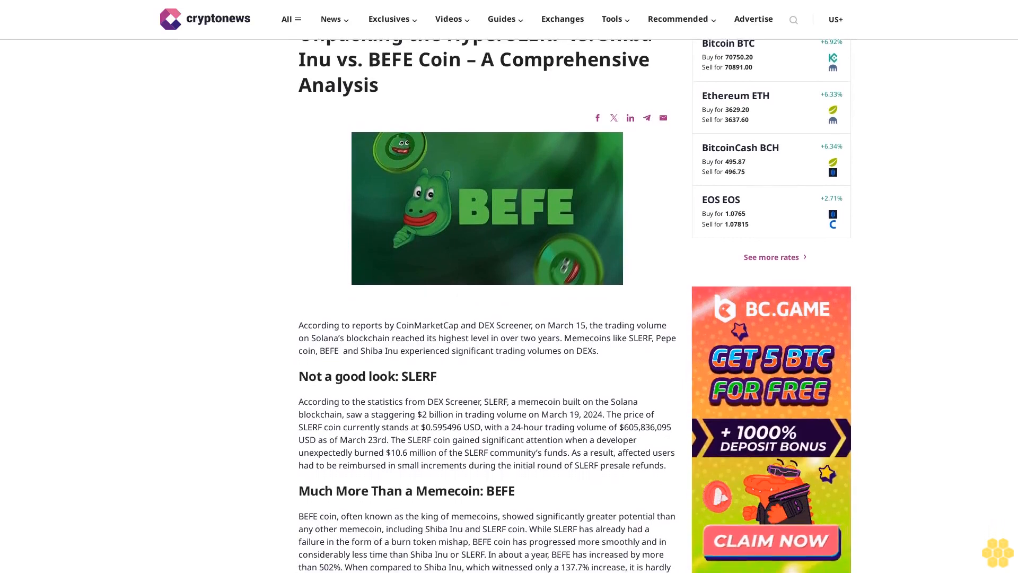
scroll("down", 3)
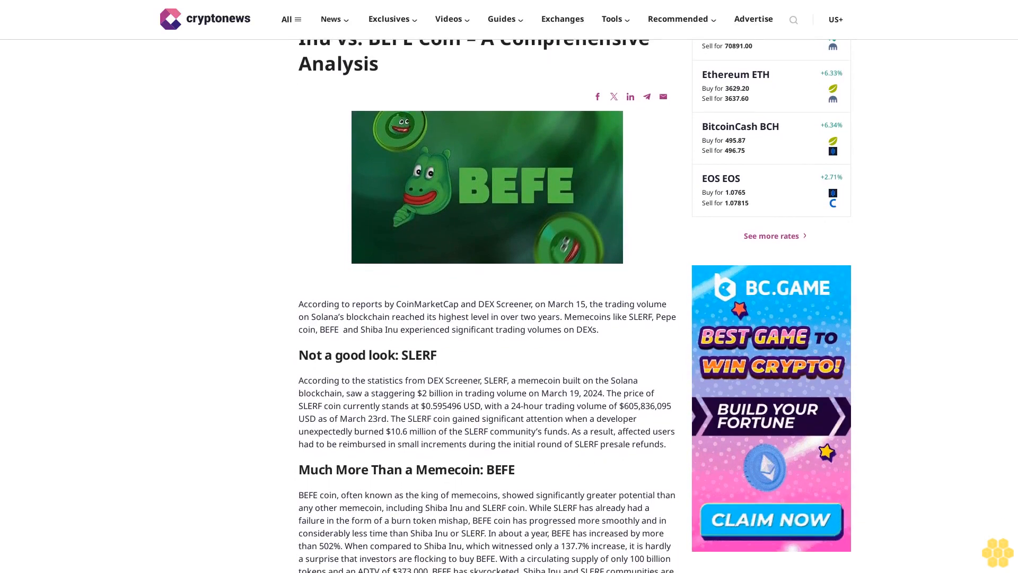
scroll("down", 3)
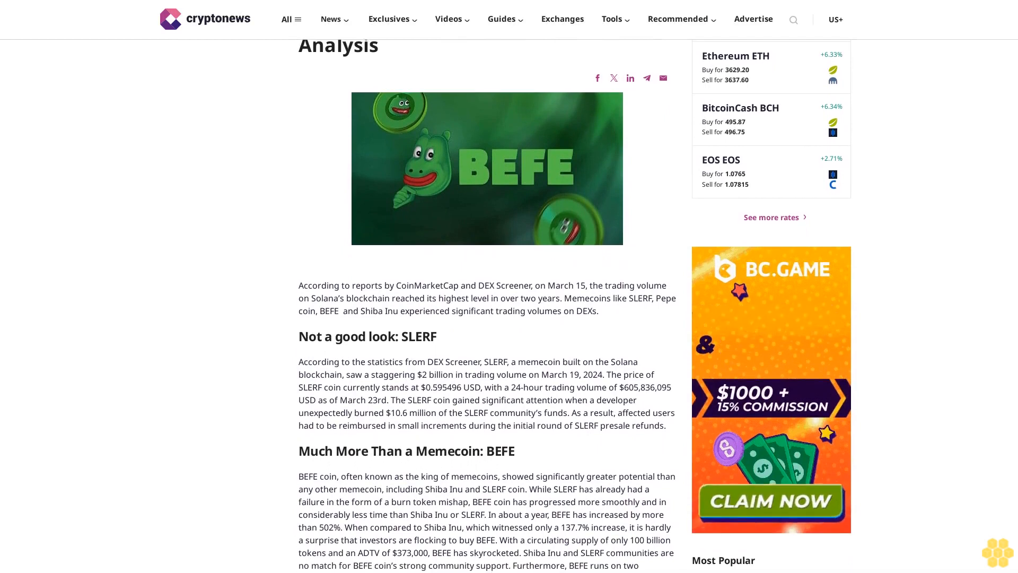
scroll("down", 3)
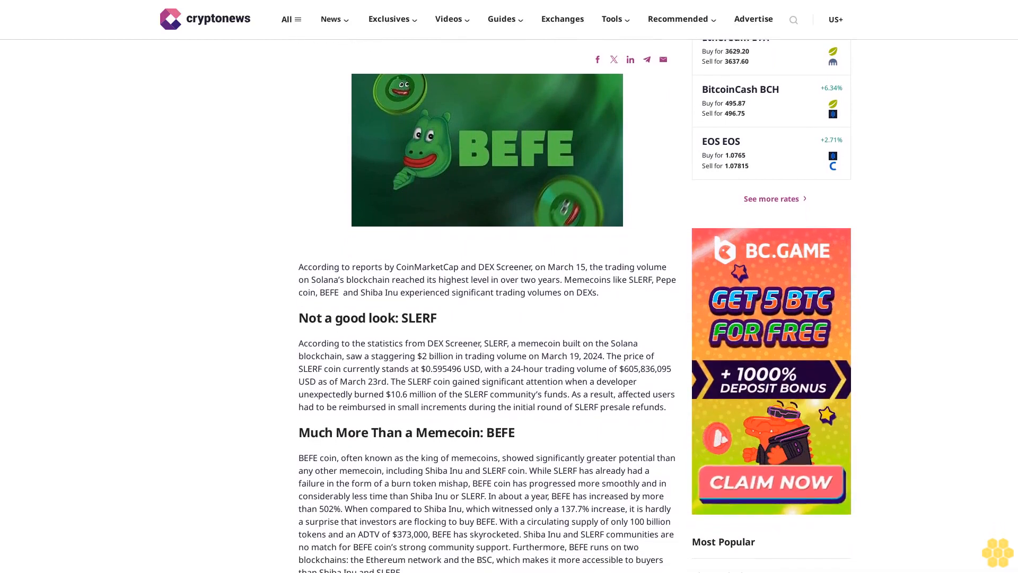
scroll("down", 3)
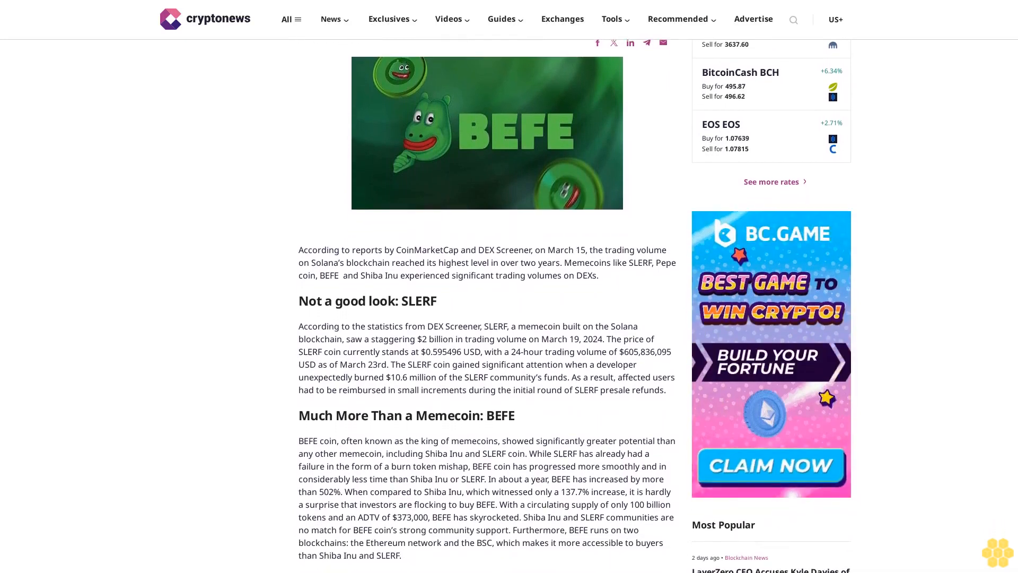
scroll("down", 3)
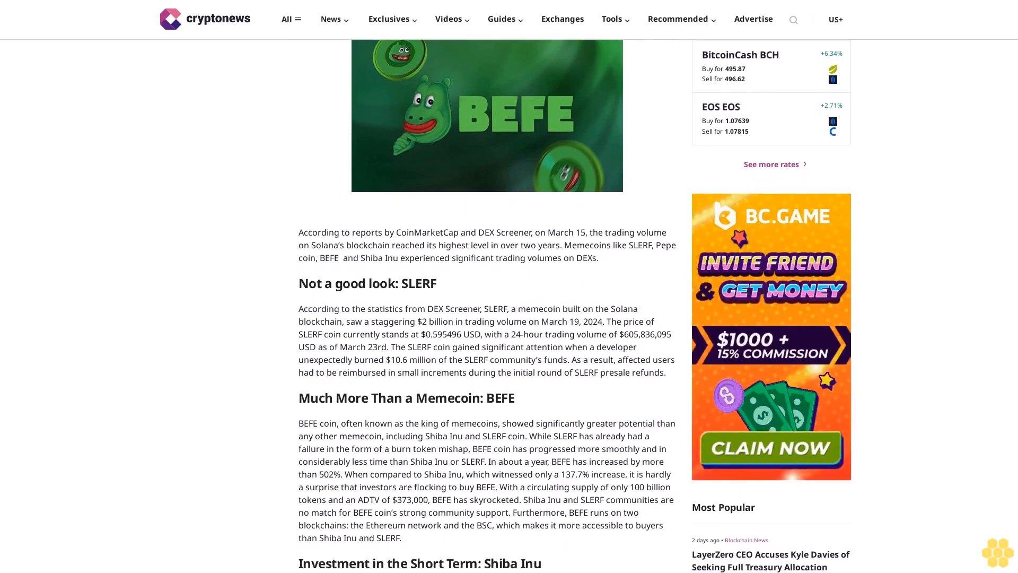
scroll("down", 3)
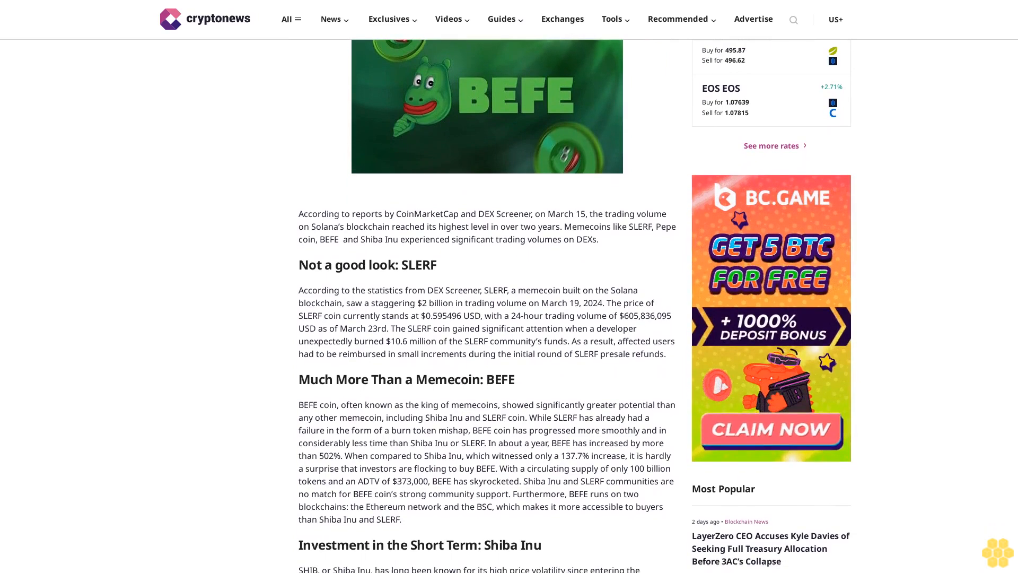
scroll("down", 3)
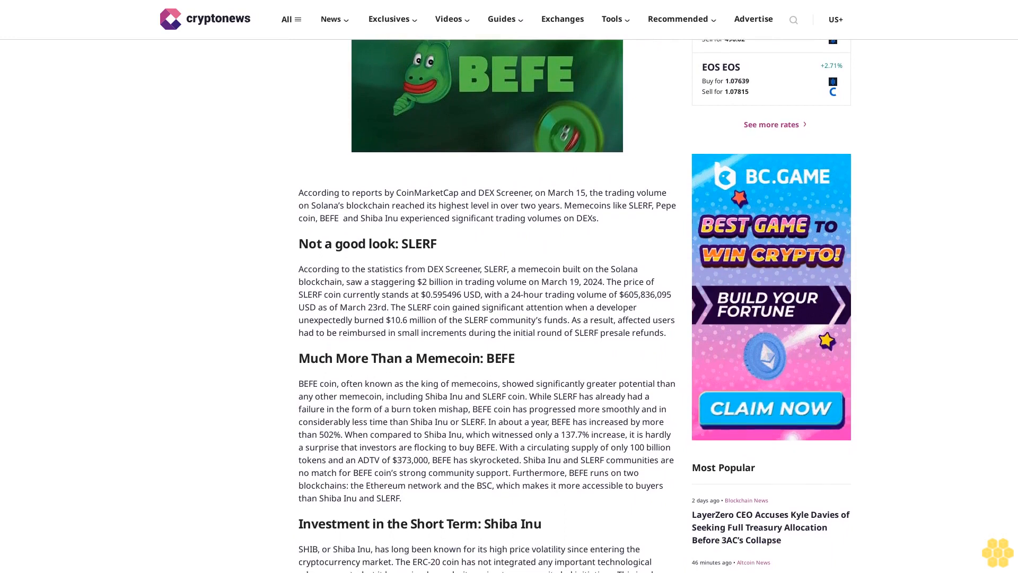
scroll("down", 3)
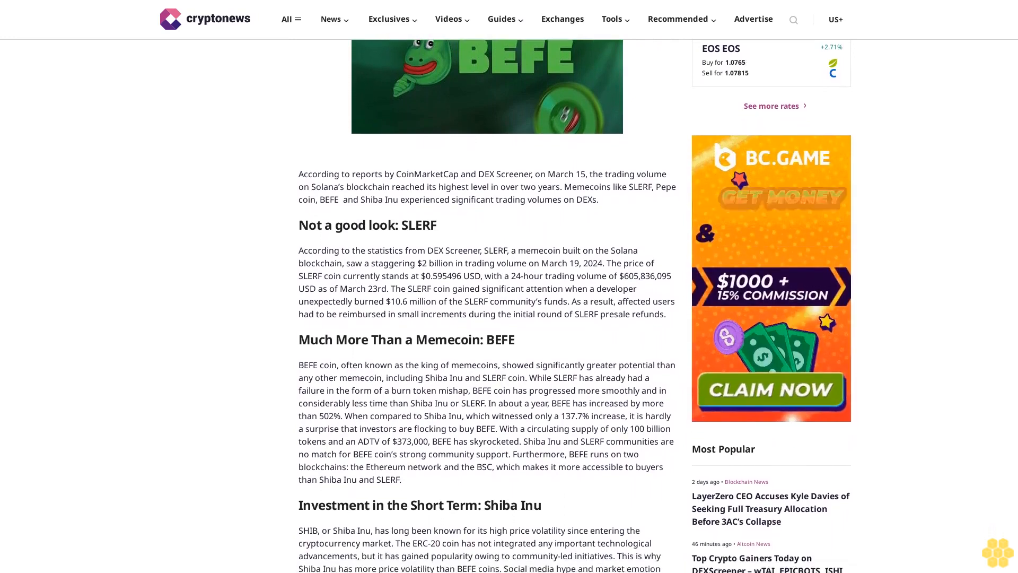
scroll("down", 3)
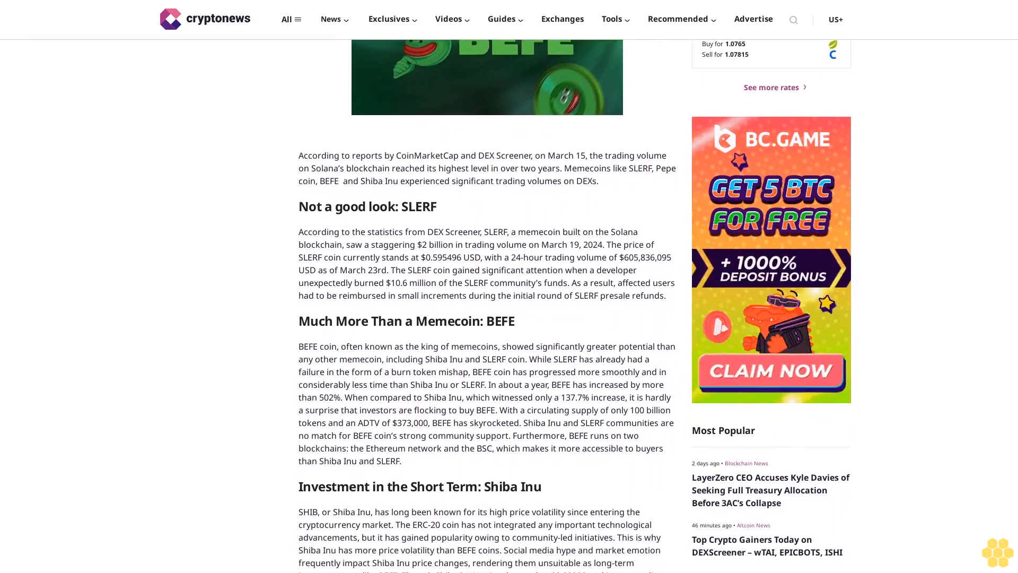
scroll("down", 3)
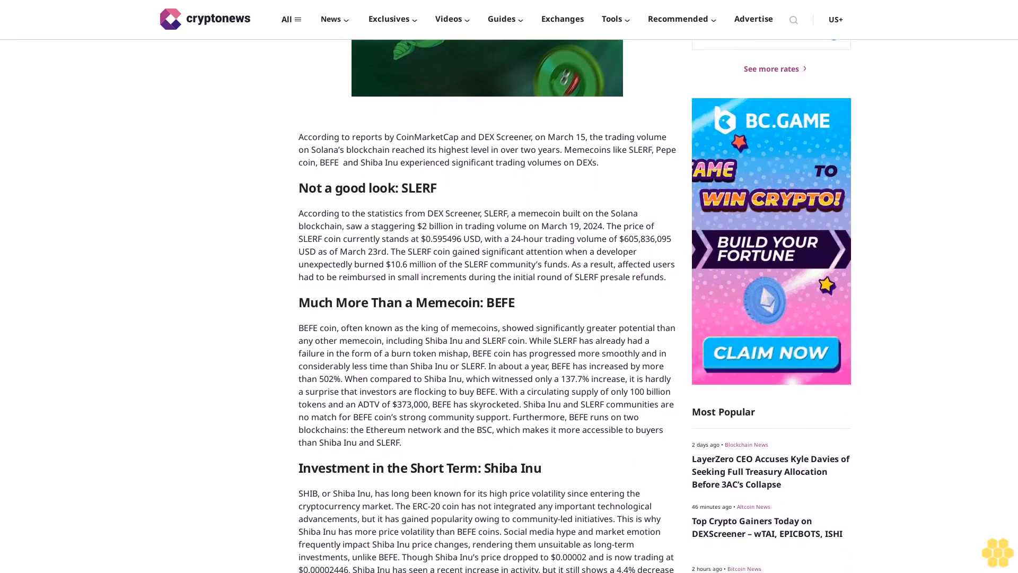
scroll("down", 3)
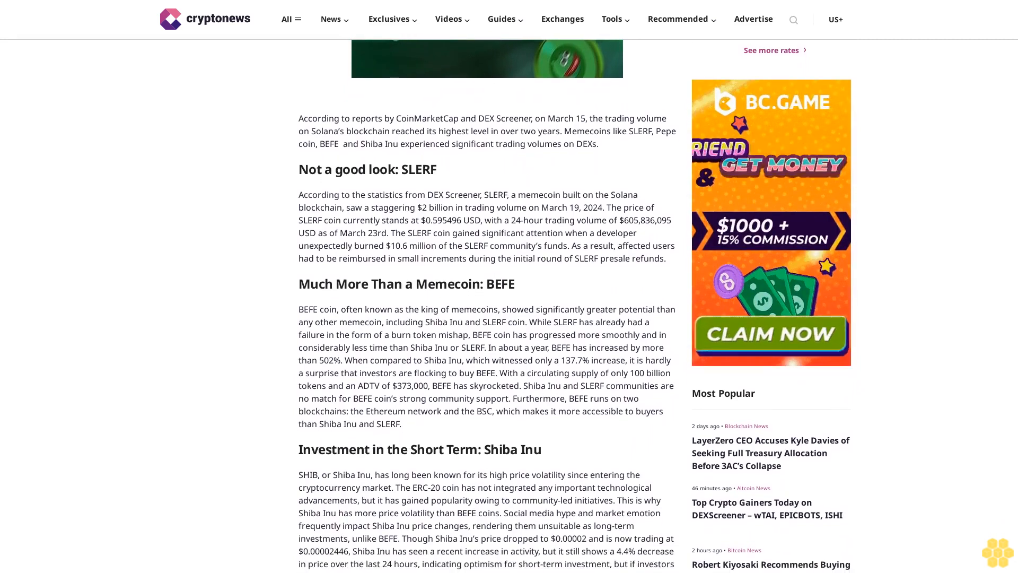
scroll("down", 3)
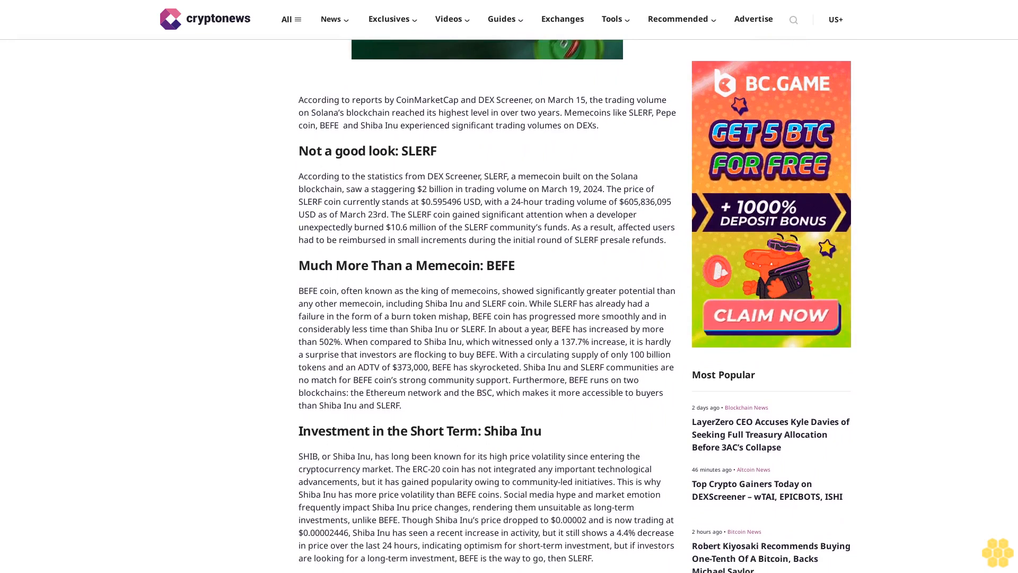
scroll("down", 3)
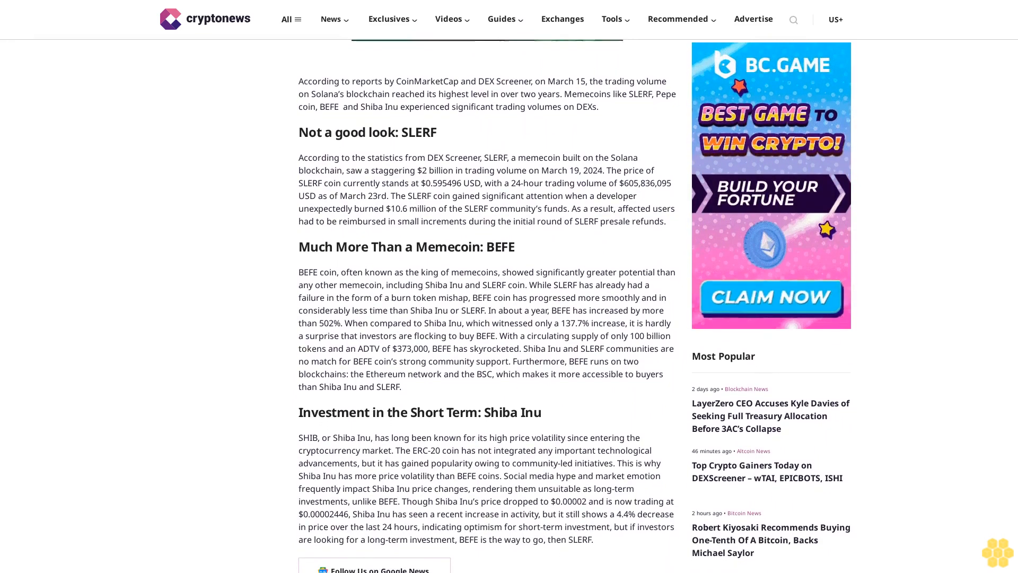
scroll("down", 3)
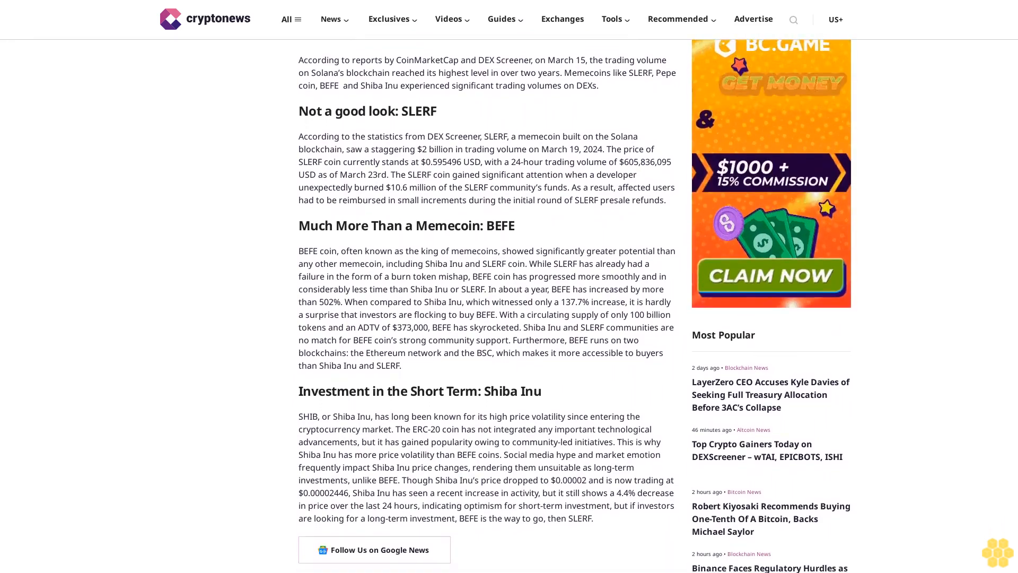
scroll("down", 3)
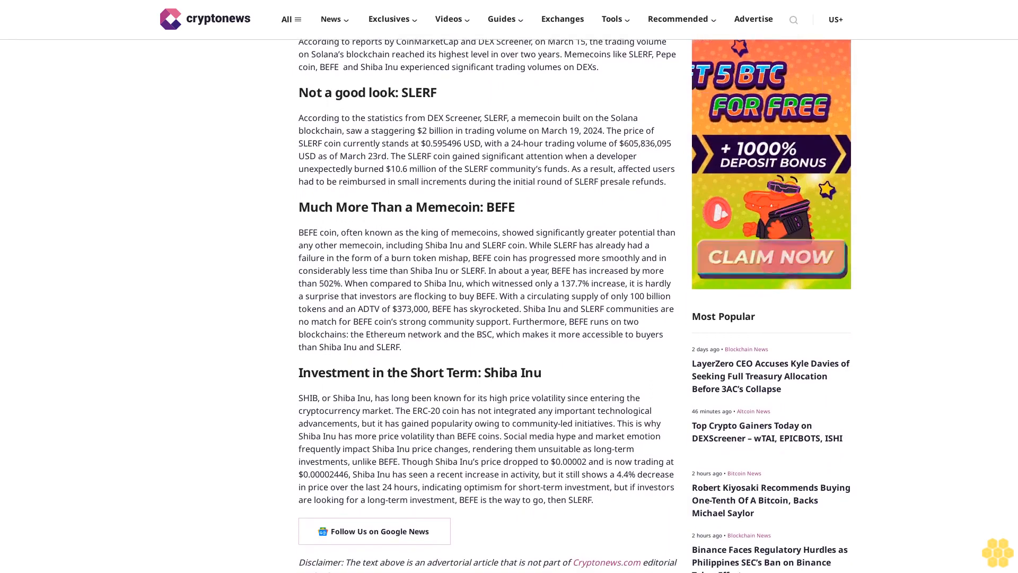
scroll("down", 3)
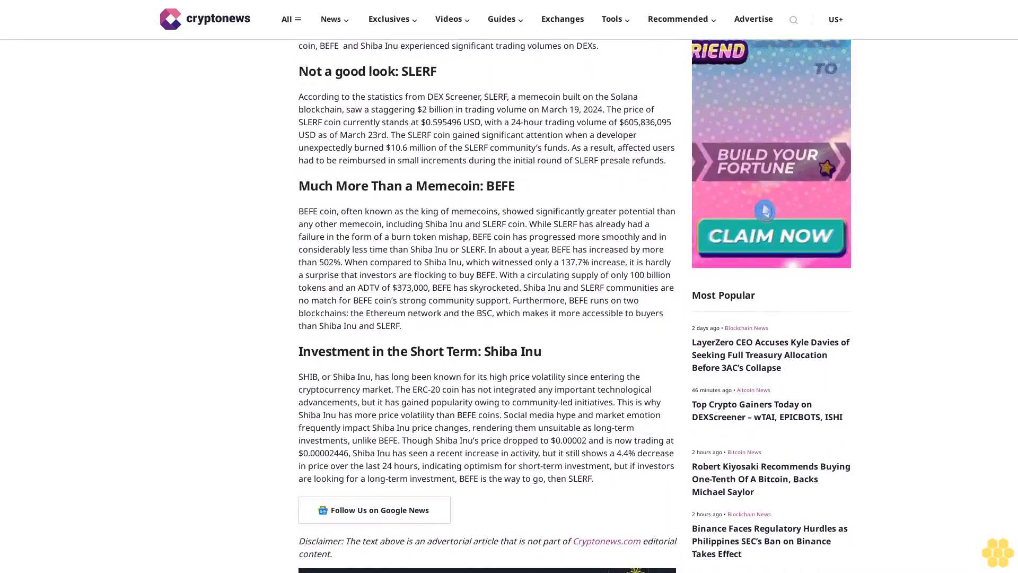
scroll("down", 3)
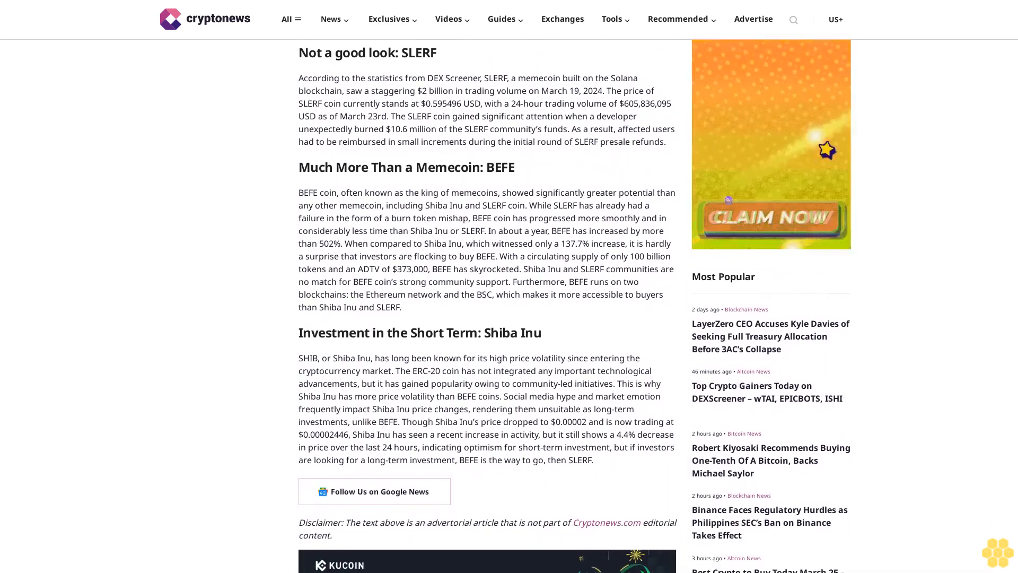
scroll("down", 3)
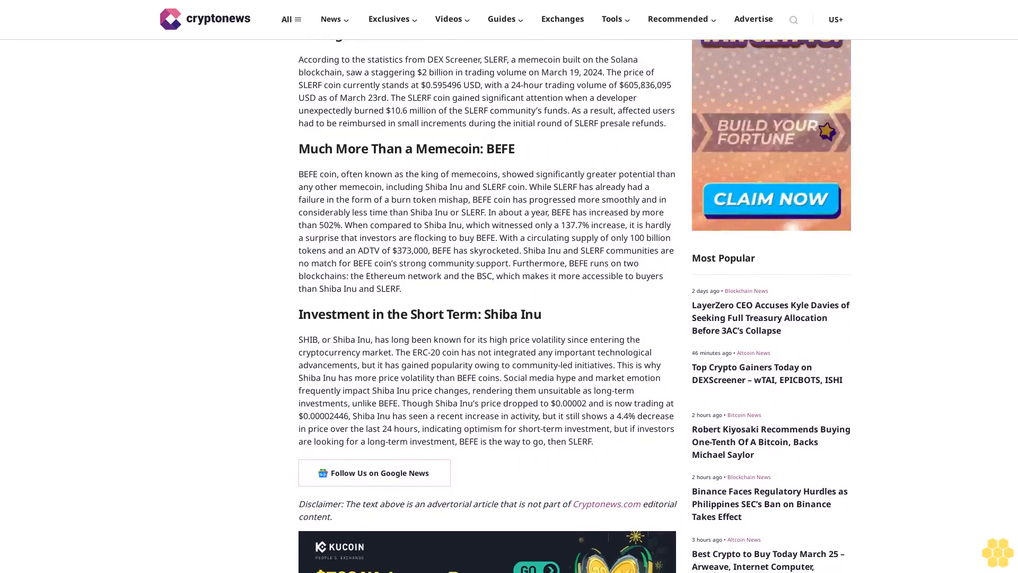
scroll("down", 3)
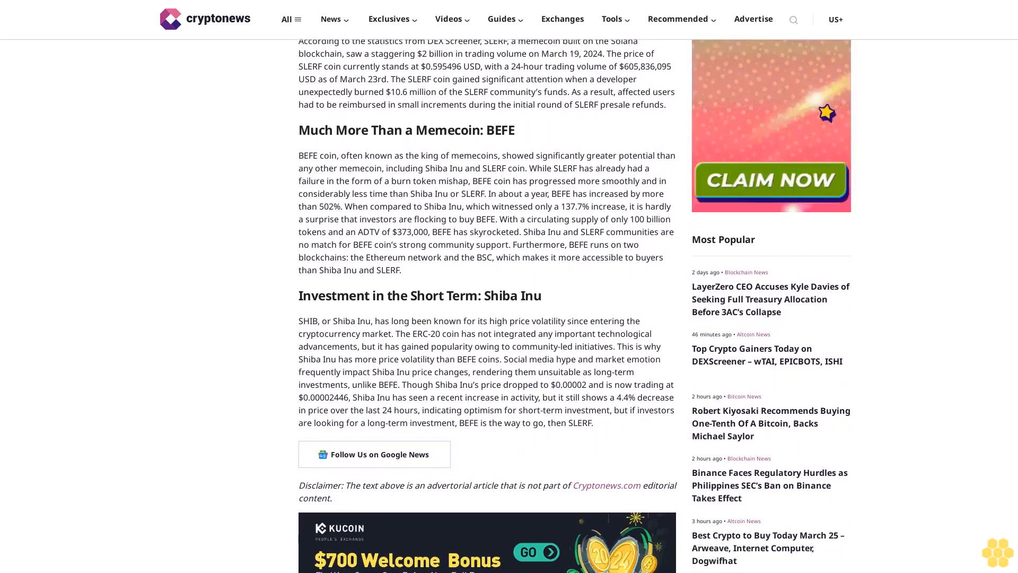
scroll("down", 3)
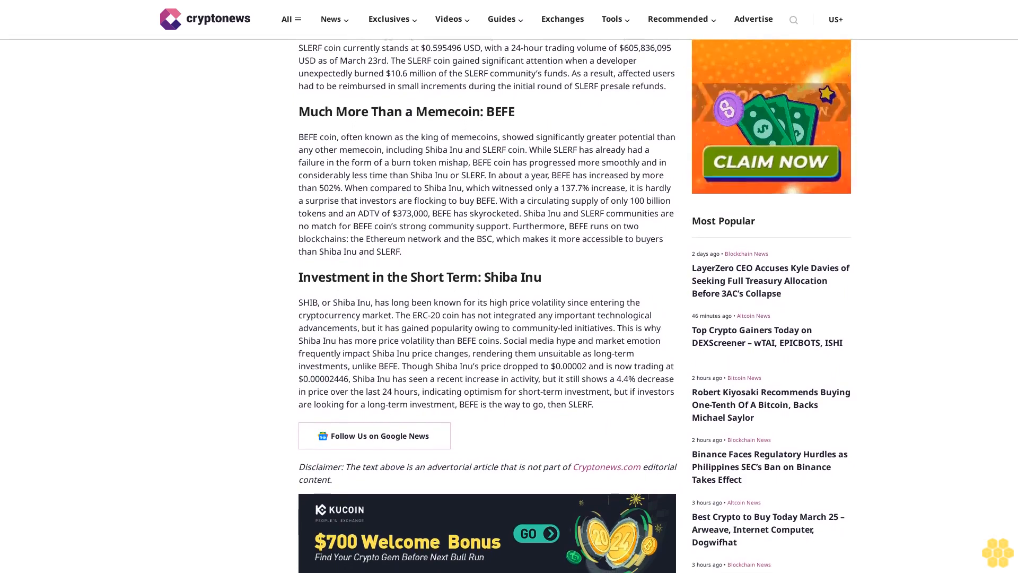
scroll("down", 3)
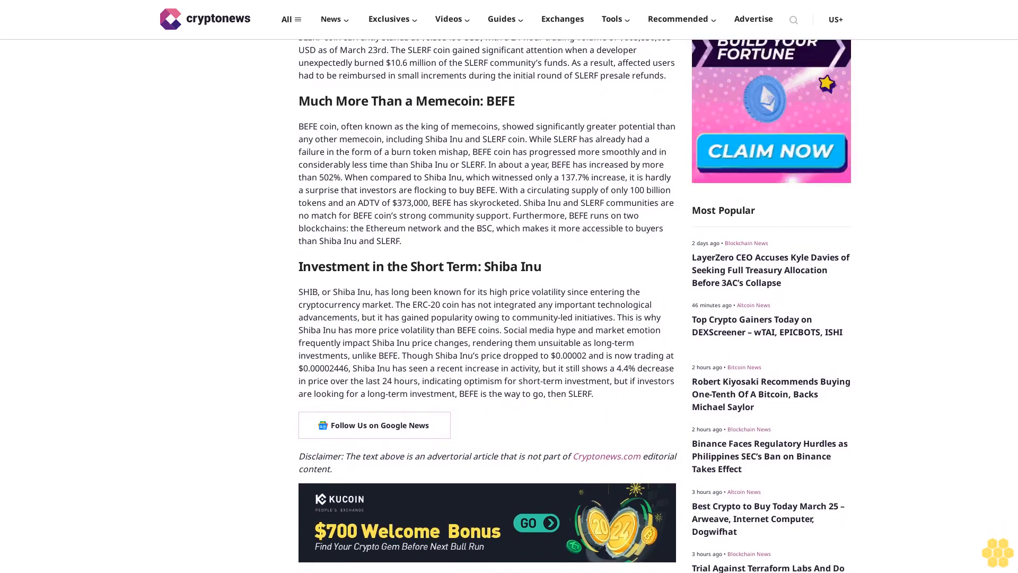